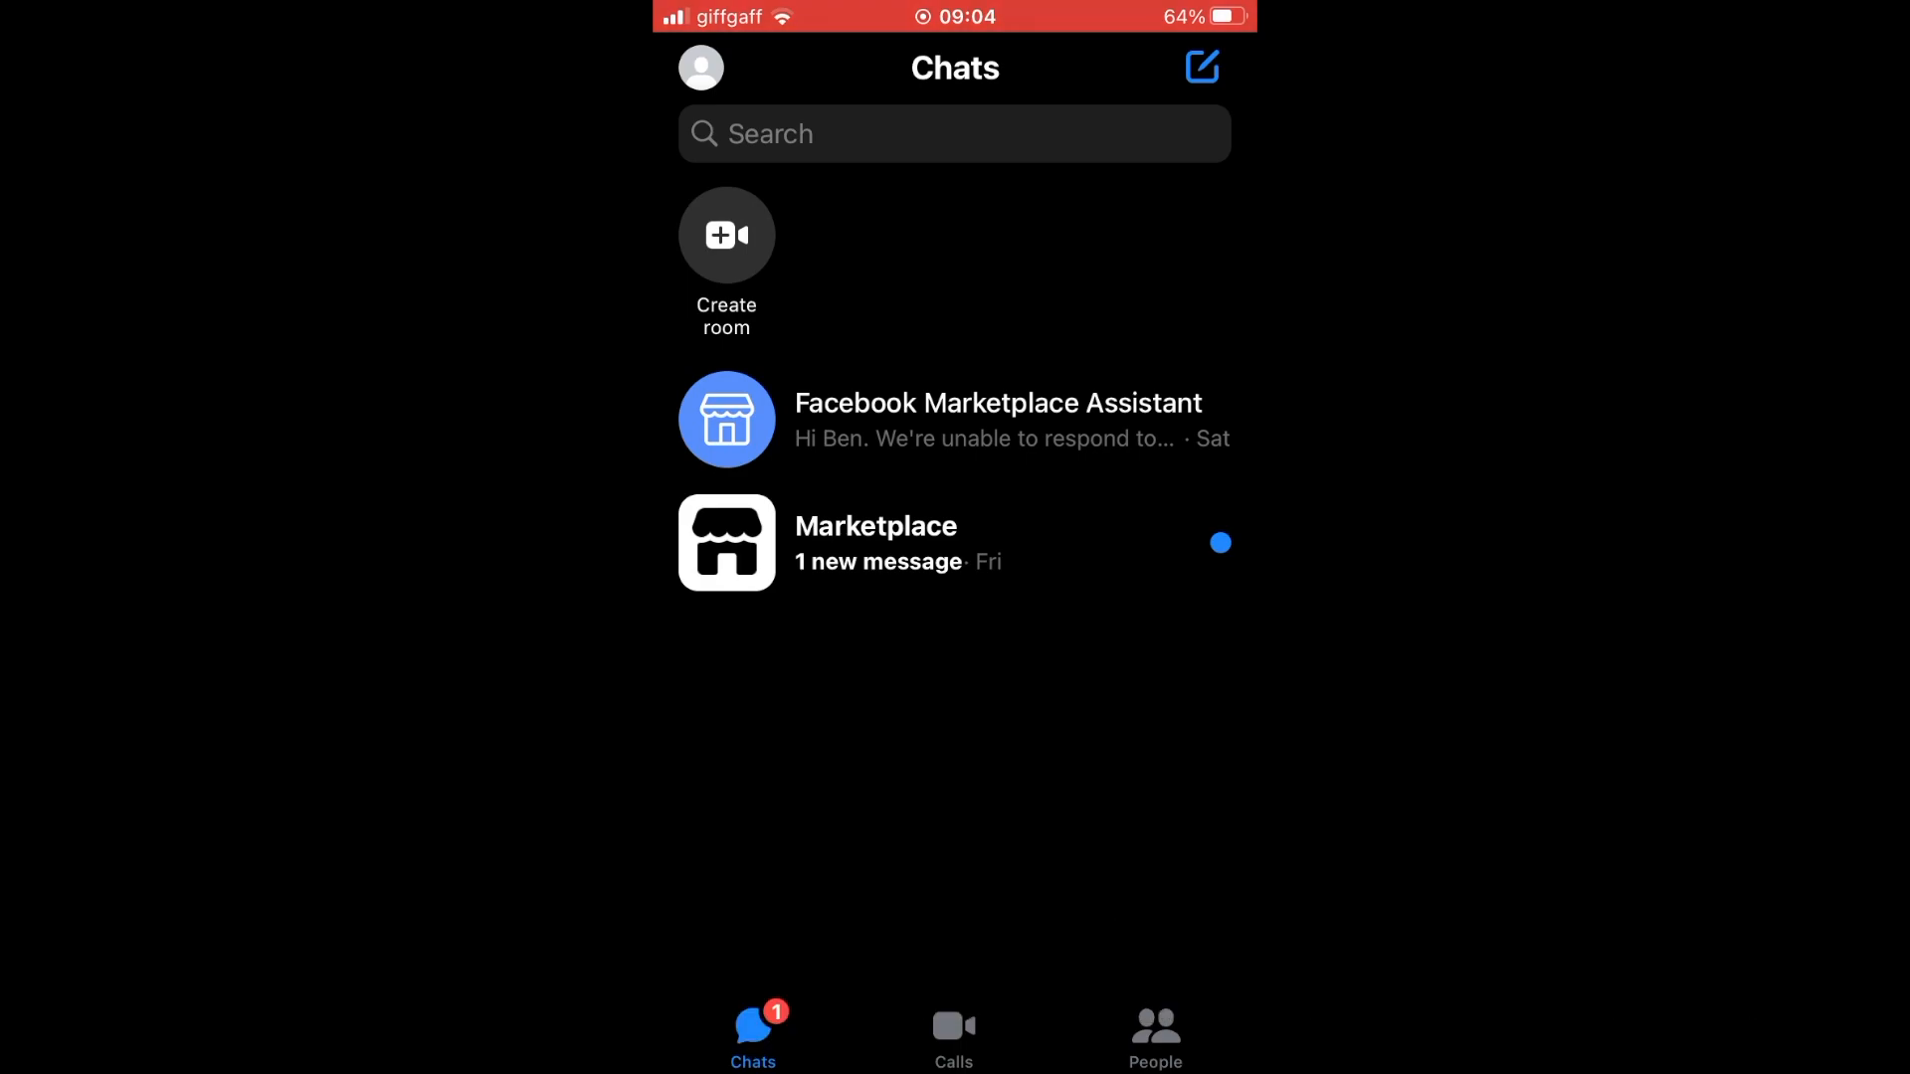
- Open the account's profile settings from the profile picture on Chats
{"action": "left_click", "coordinate": [700, 67]}
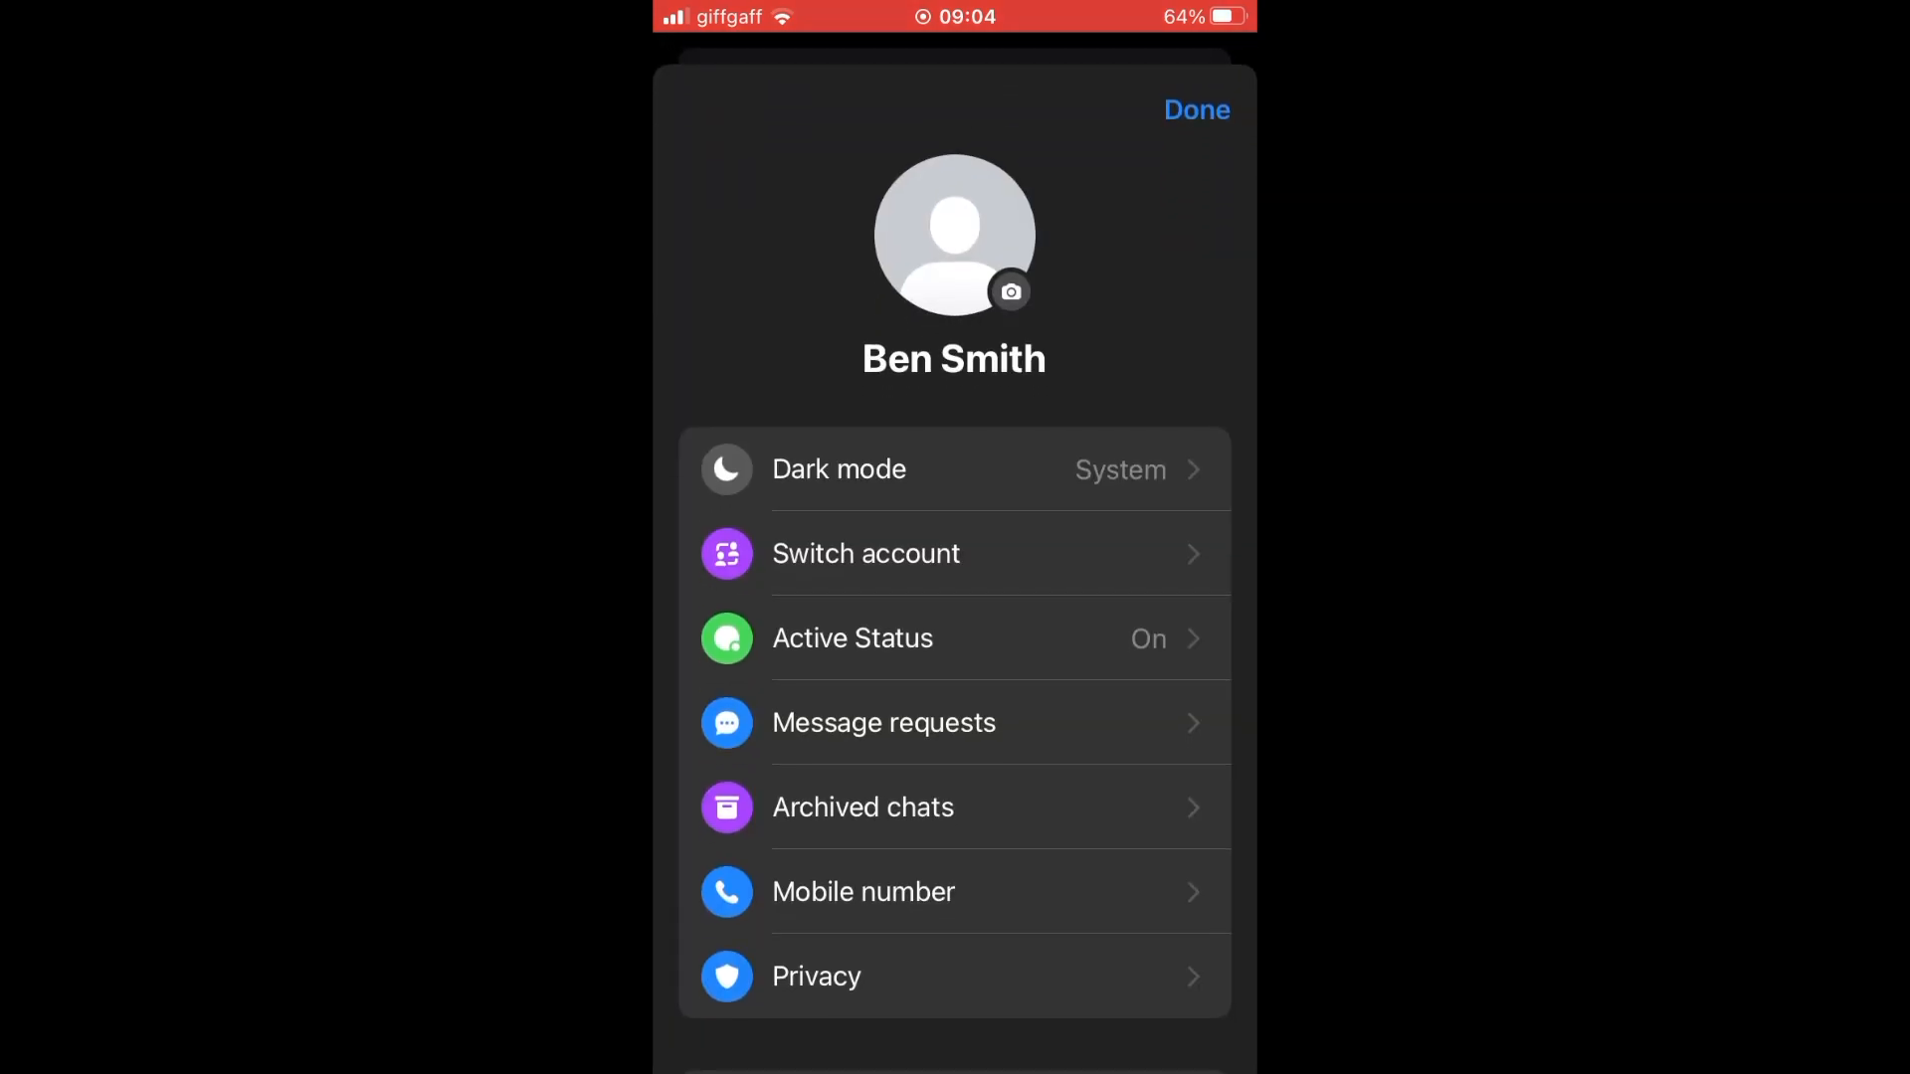
- From Switch account, start removing the account last signed in 2 years ago
{"action": "left_click", "coordinate": [866, 553]}
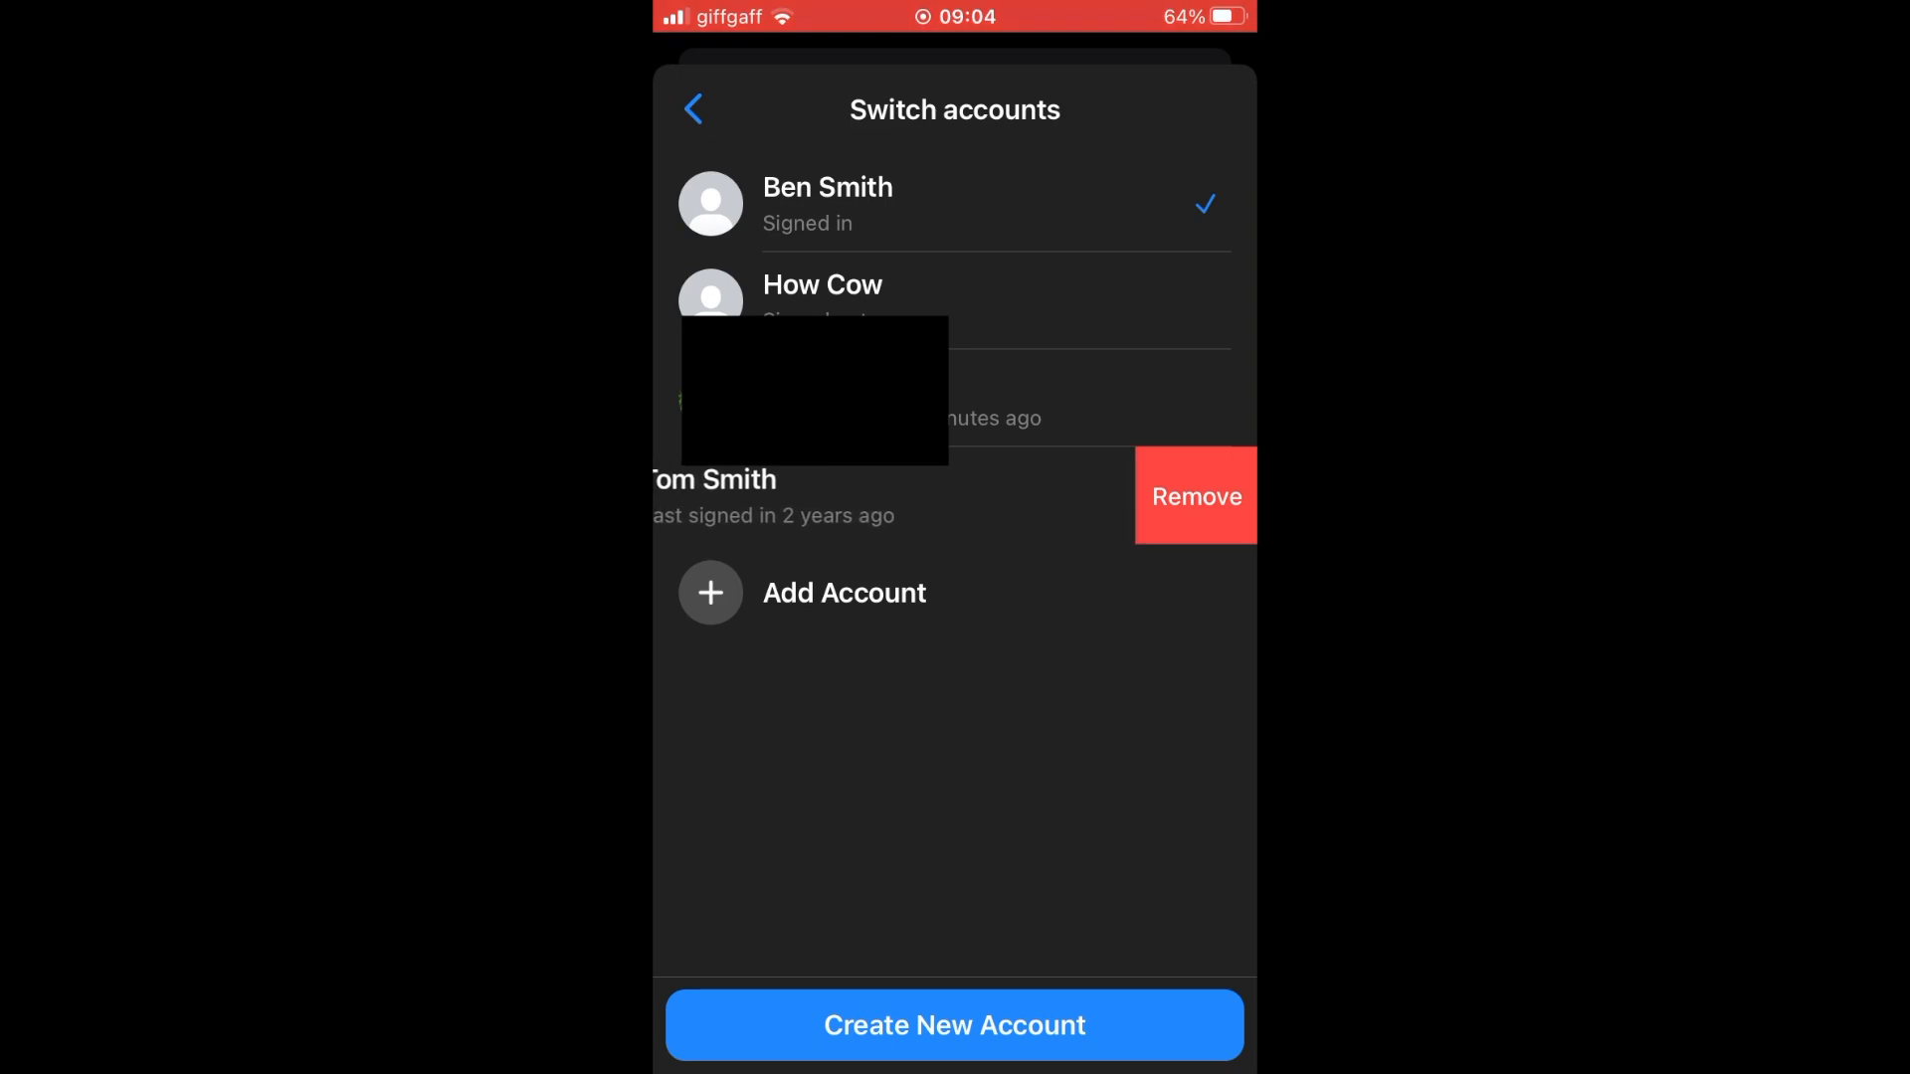
{"action": "left_click", "coordinate": [1195, 496]}
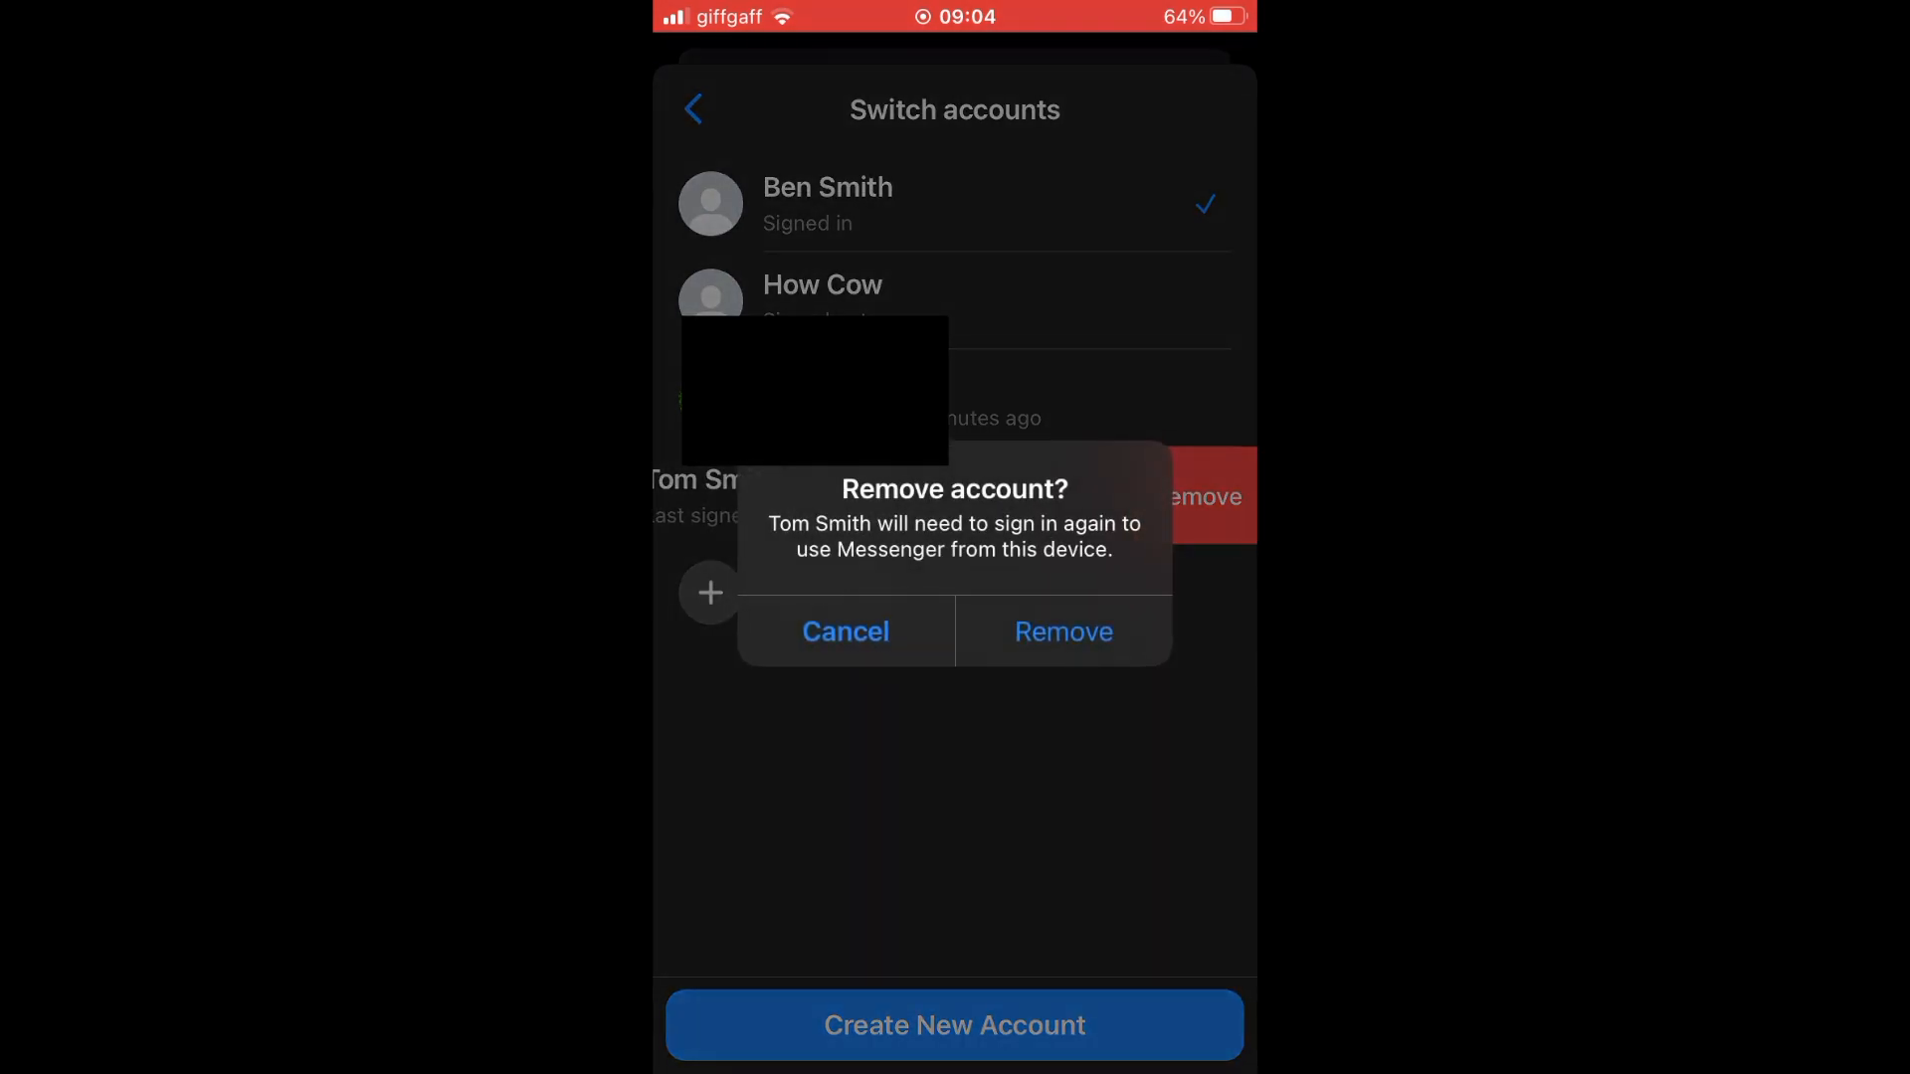
- Confirm removing the old account from this device
{"action": "left_click", "coordinate": [1060, 631]}
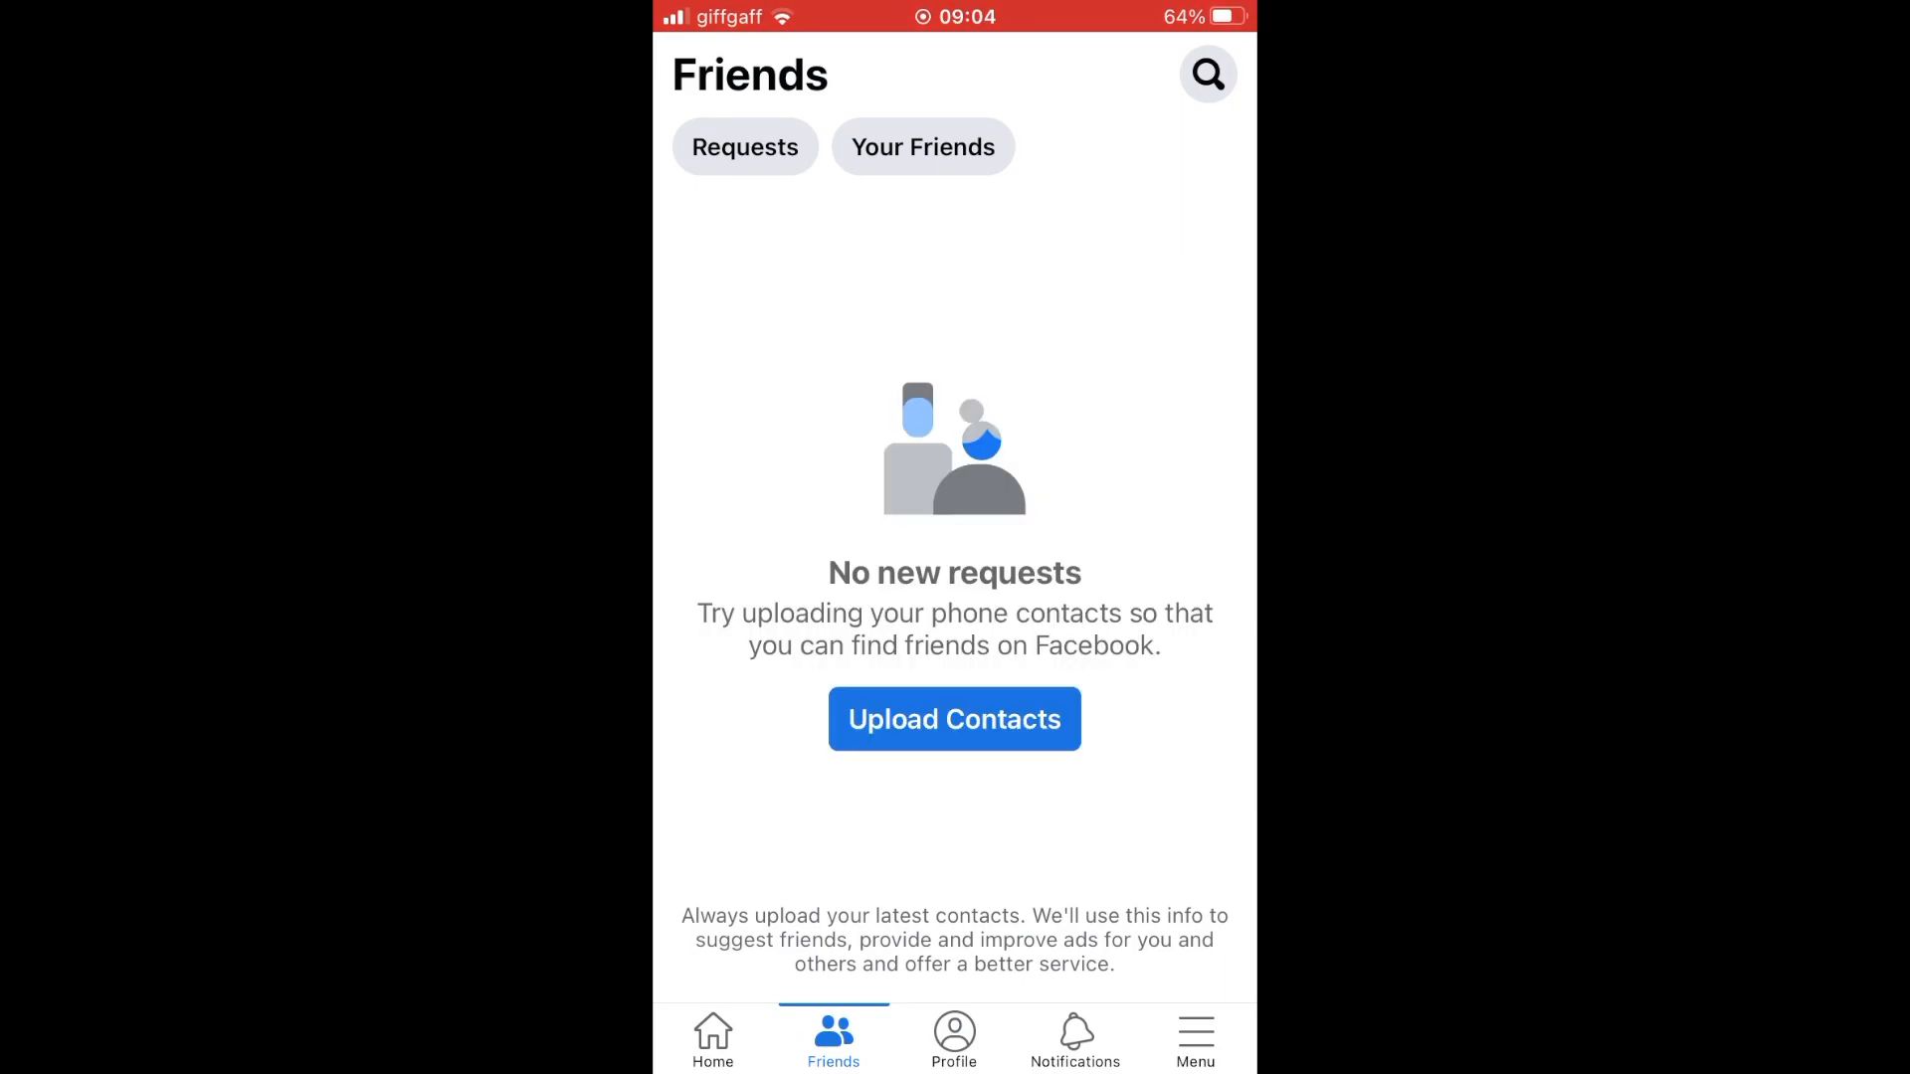
- Reach Facebook's Settings page through Menu and the Settings & Privacy section
{"action": "left_click", "coordinate": [1194, 1038]}
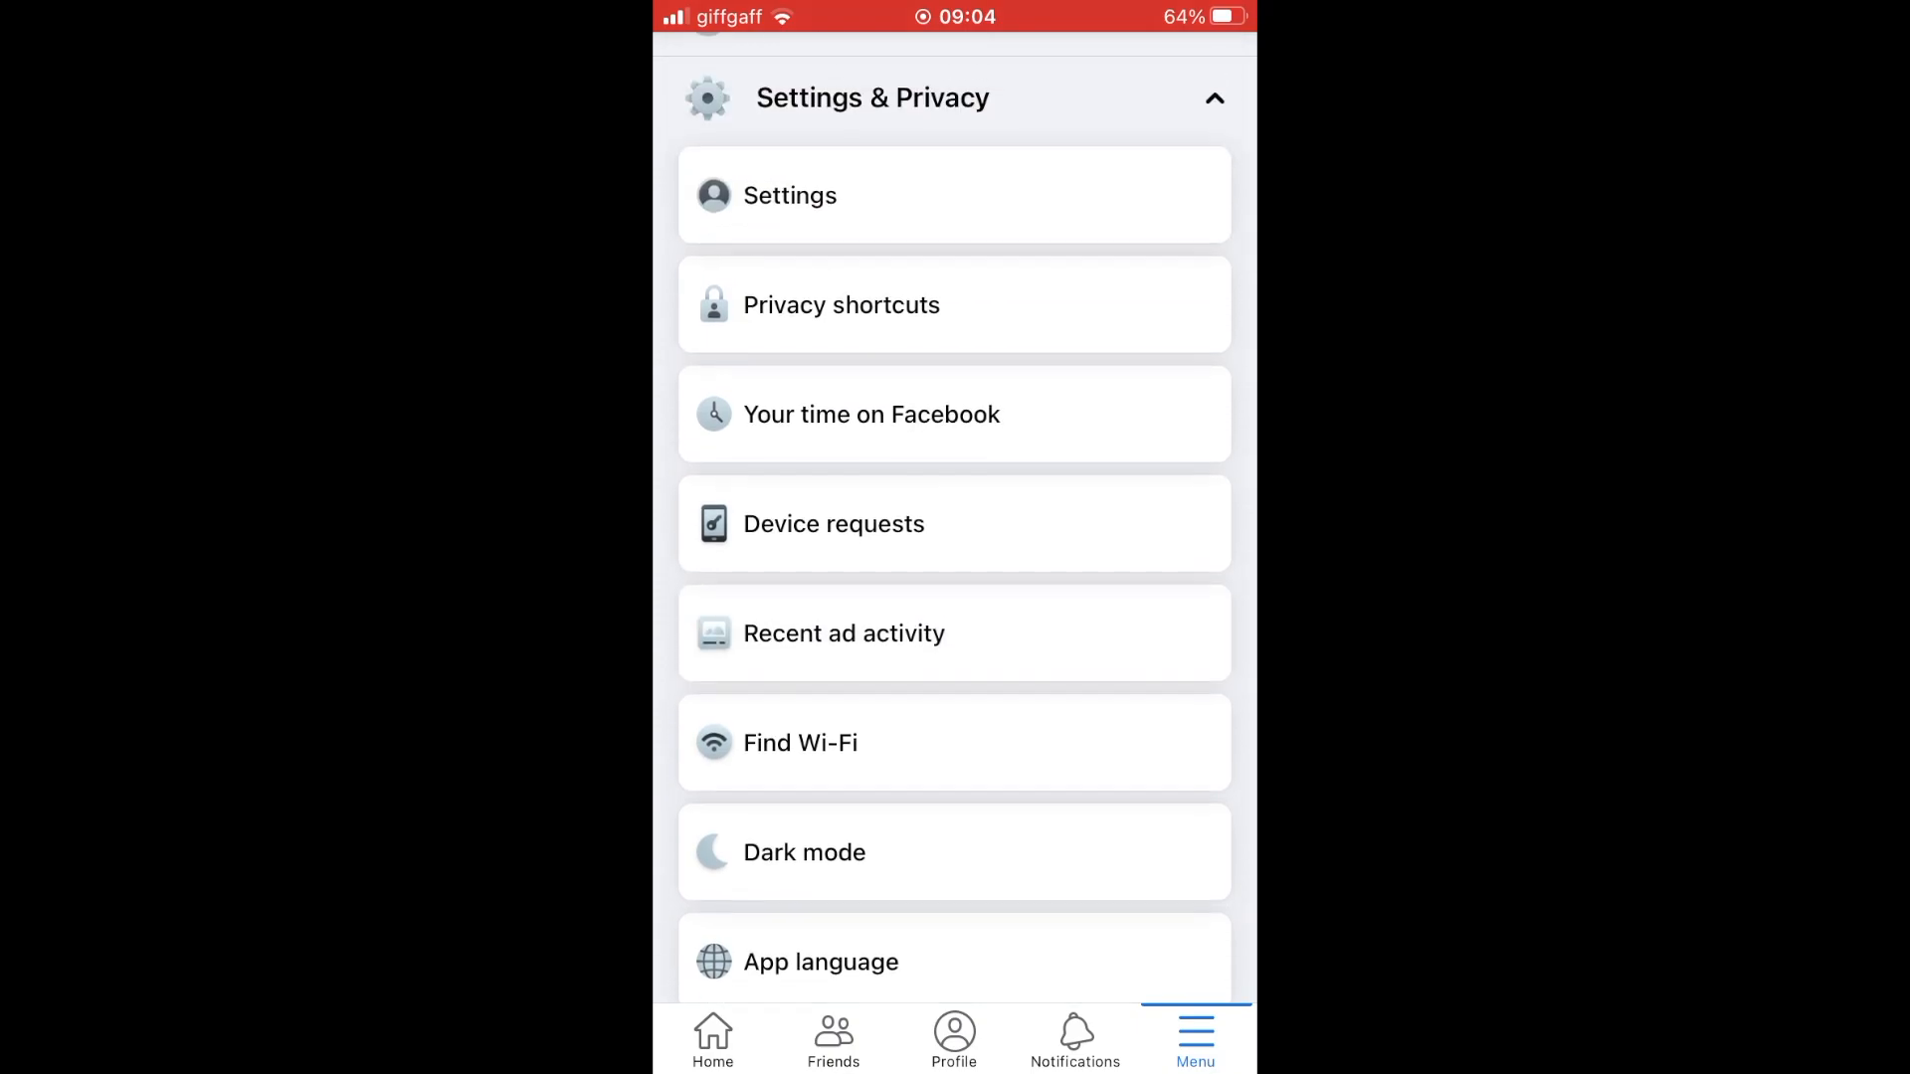
{"action": "left_click", "coordinate": [1214, 98]}
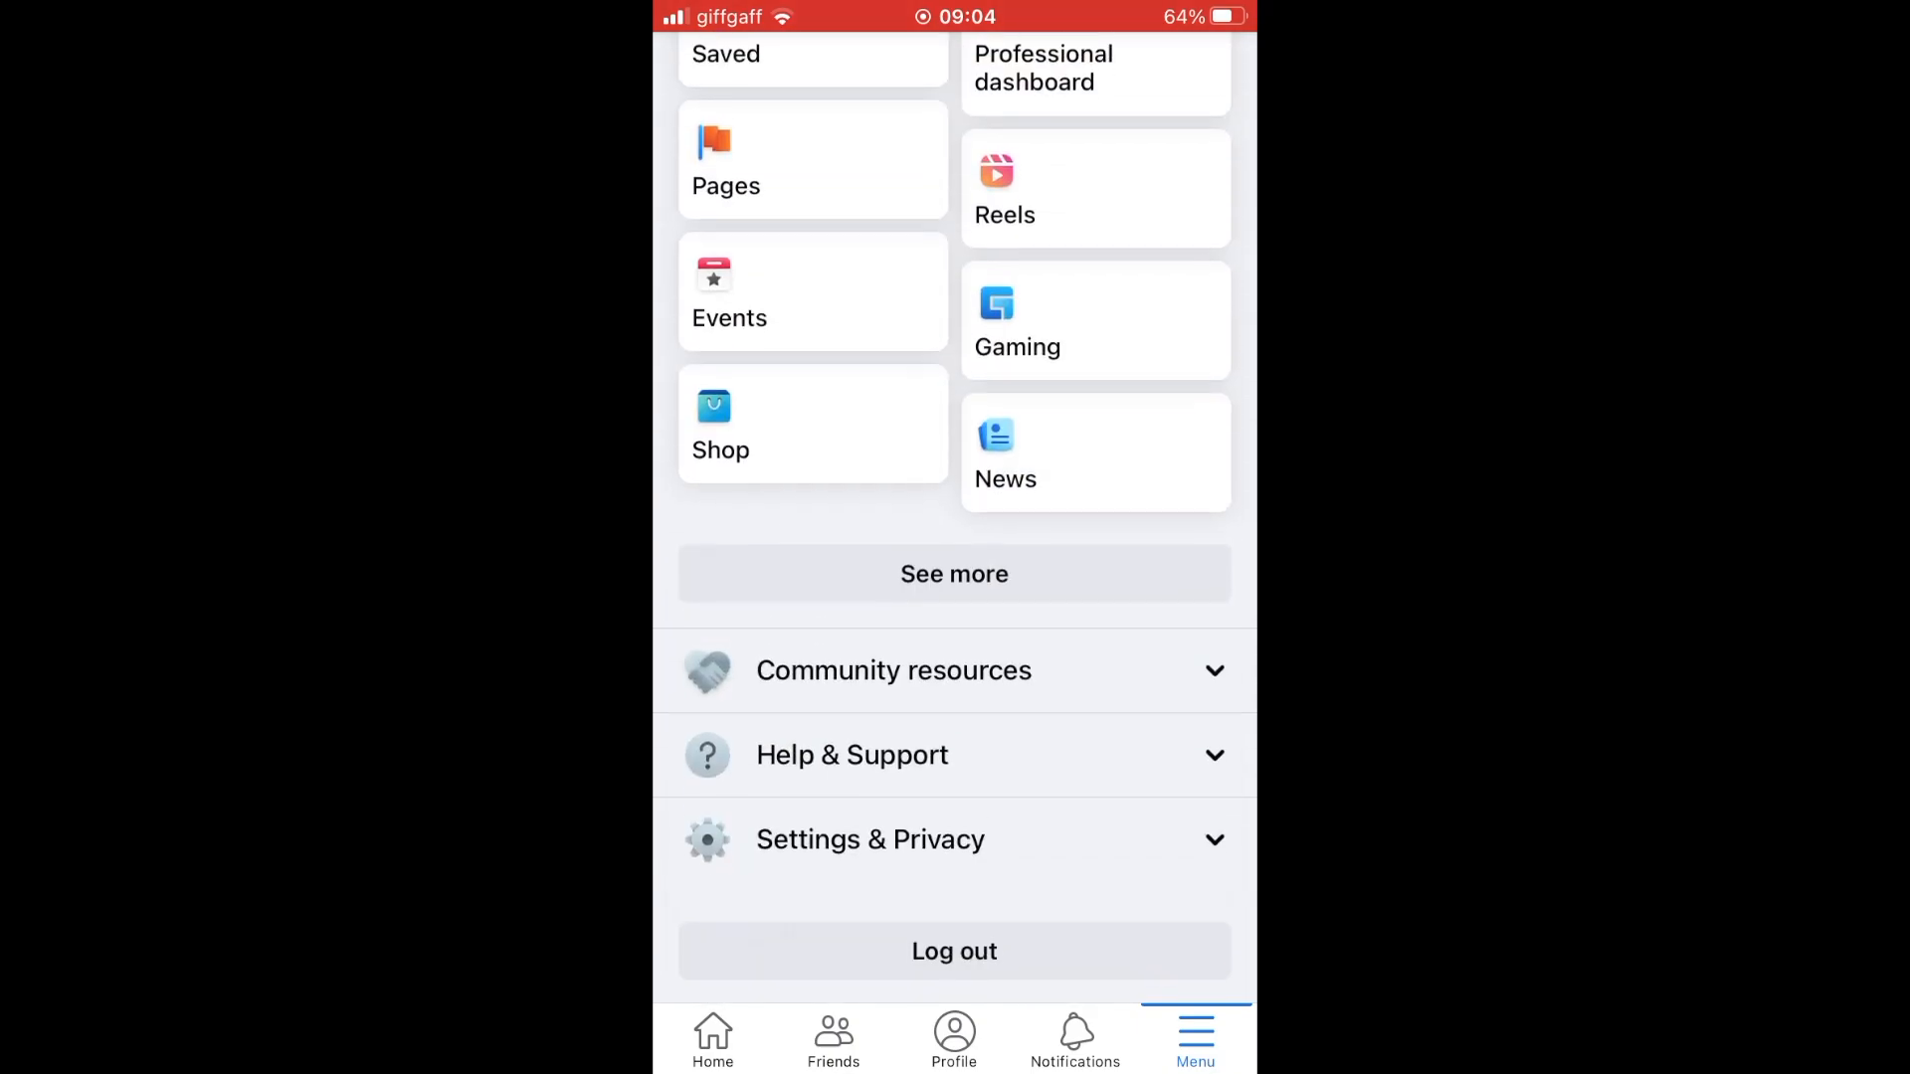
{"action": "left_click", "coordinate": [869, 840]}
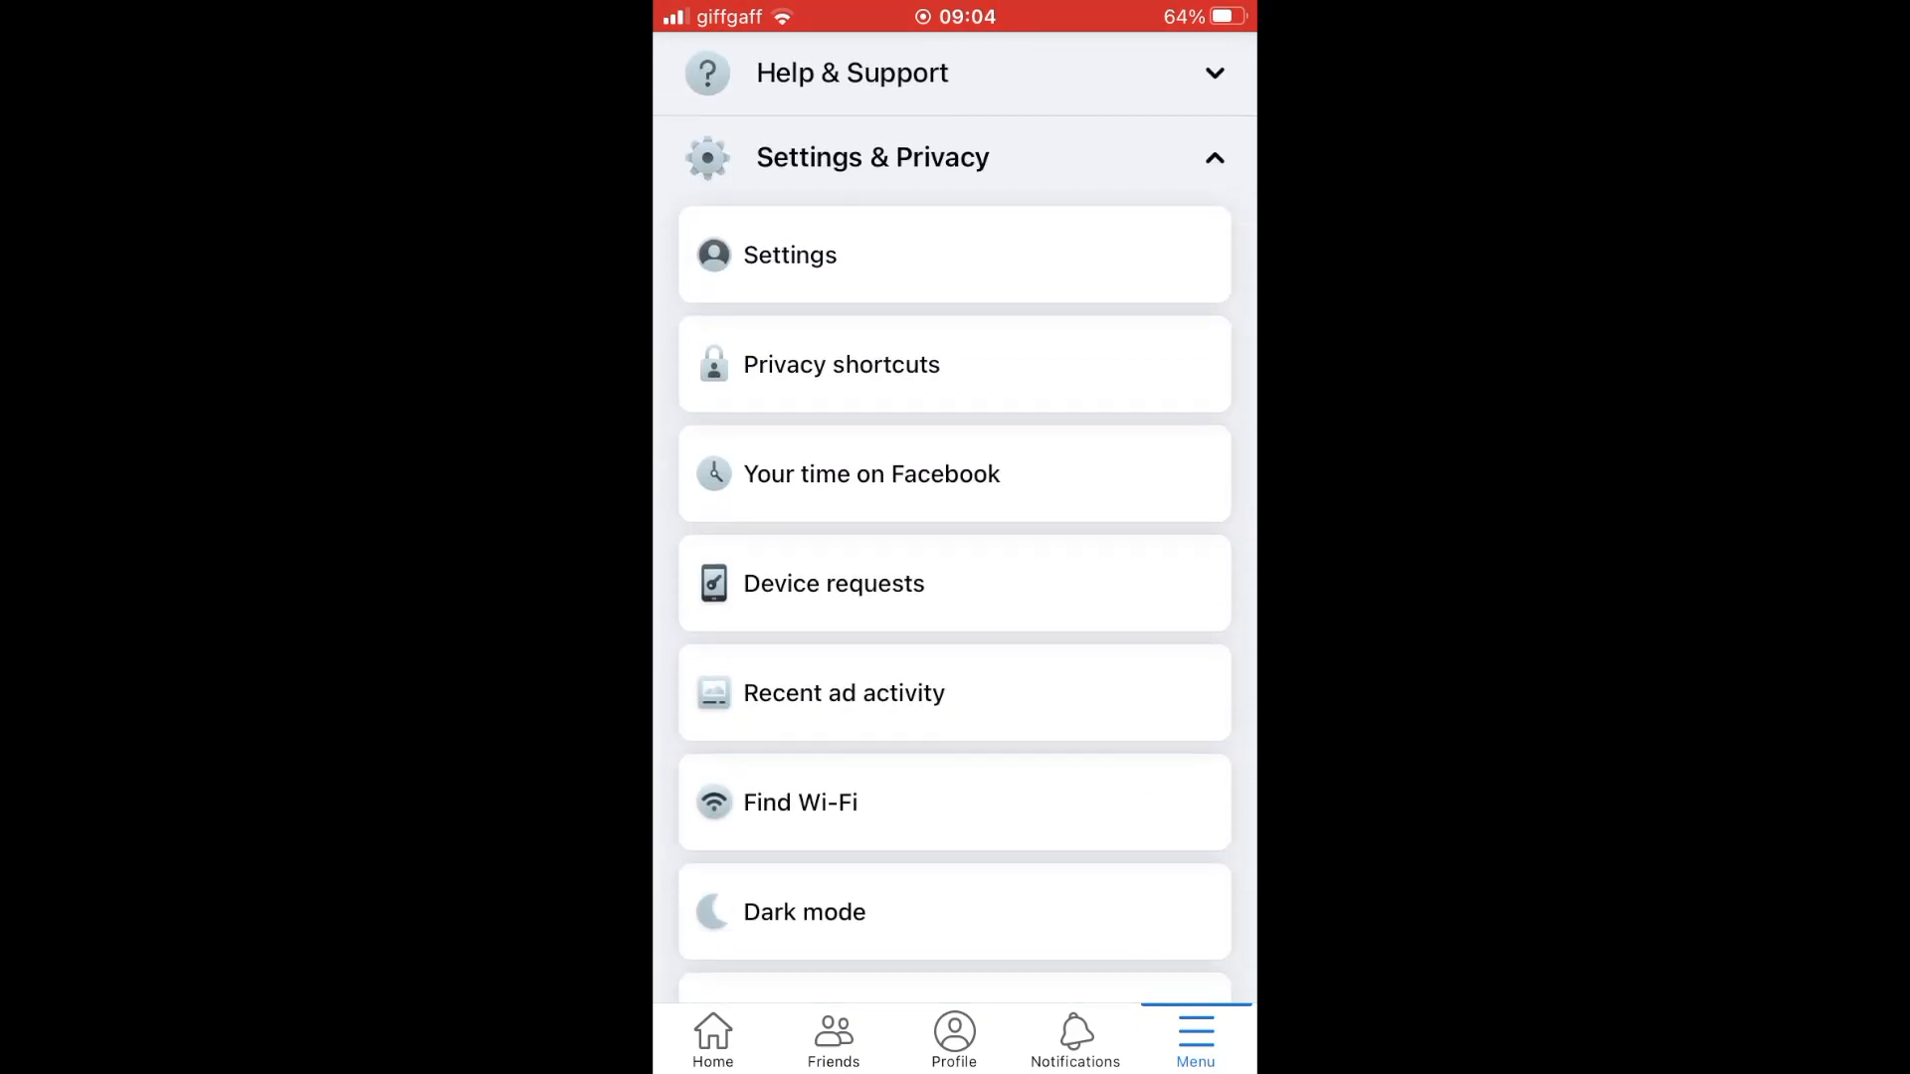
{"action": "left_click", "coordinate": [790, 255]}
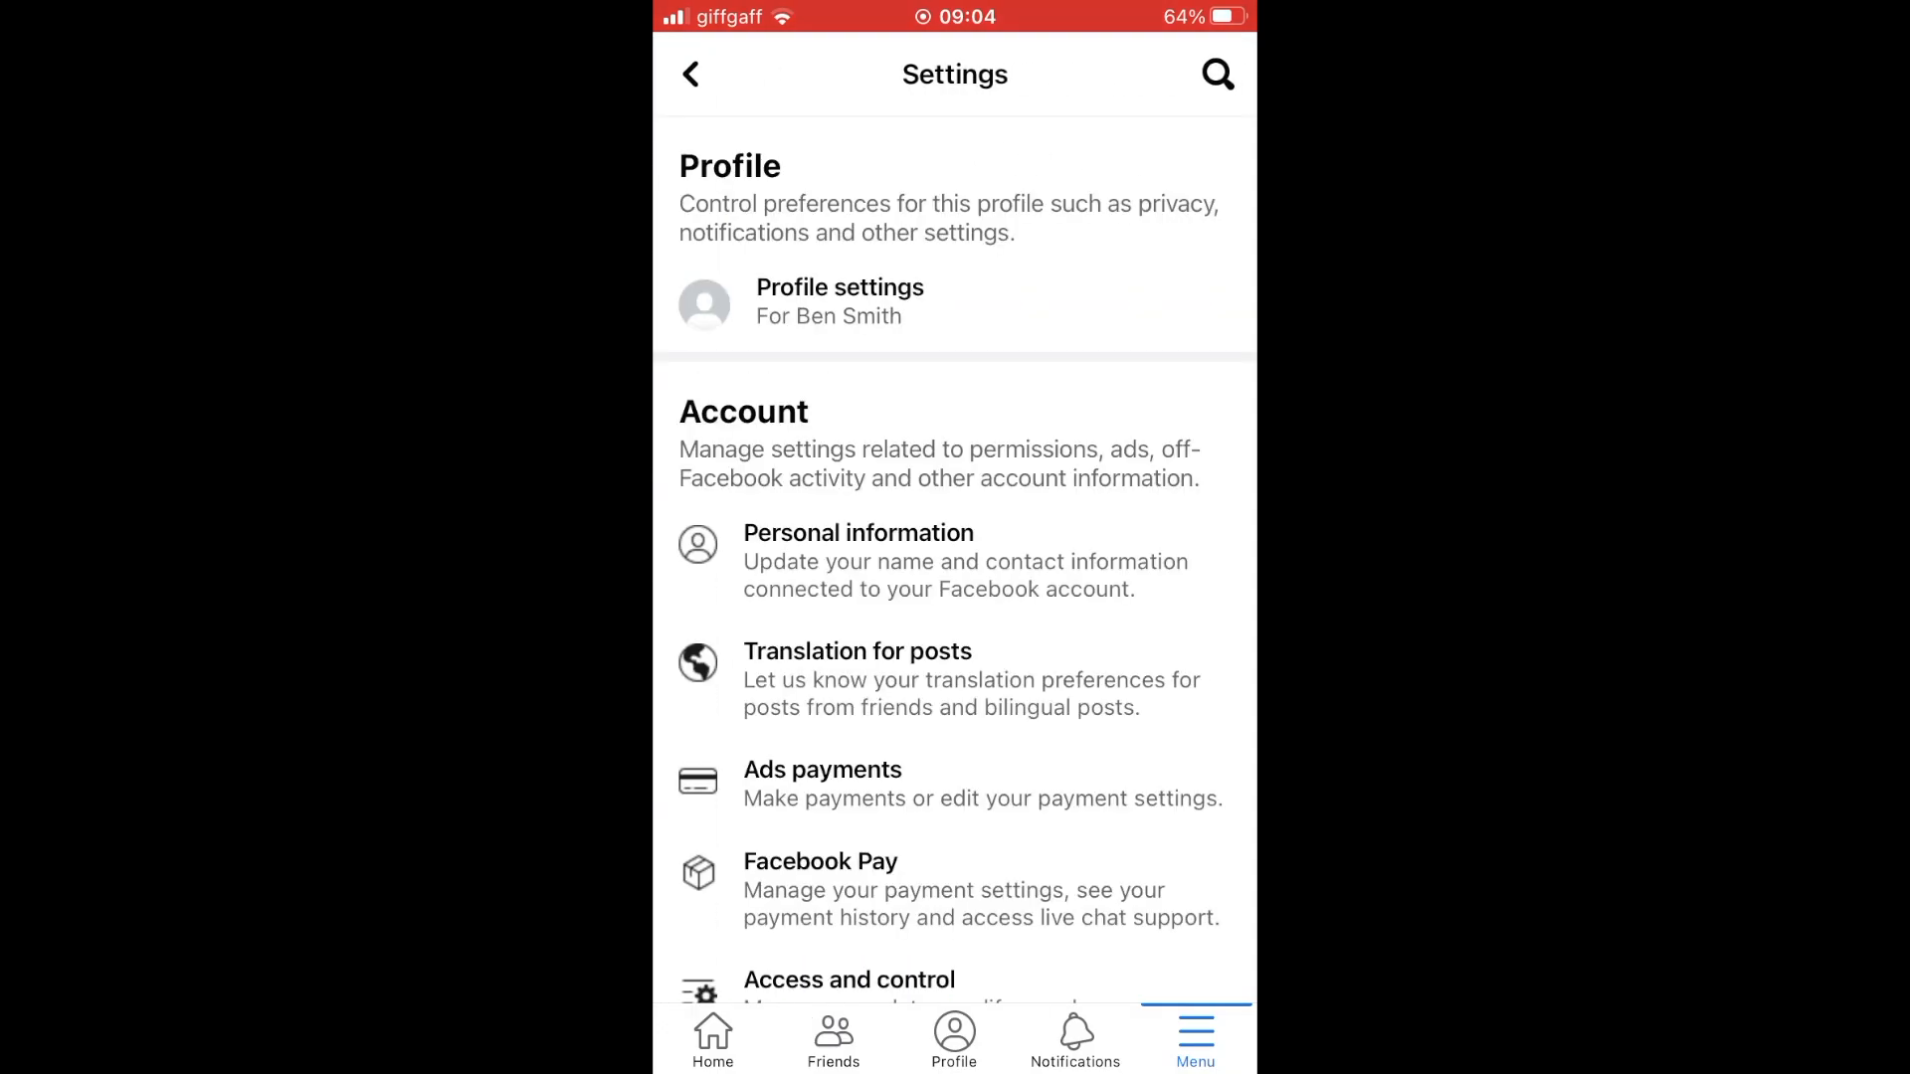
- Show the full 'Where you're logged in' device list under Security and login
{"action": "scroll", "scroll_direction": "down", "scroll_amount": 3}
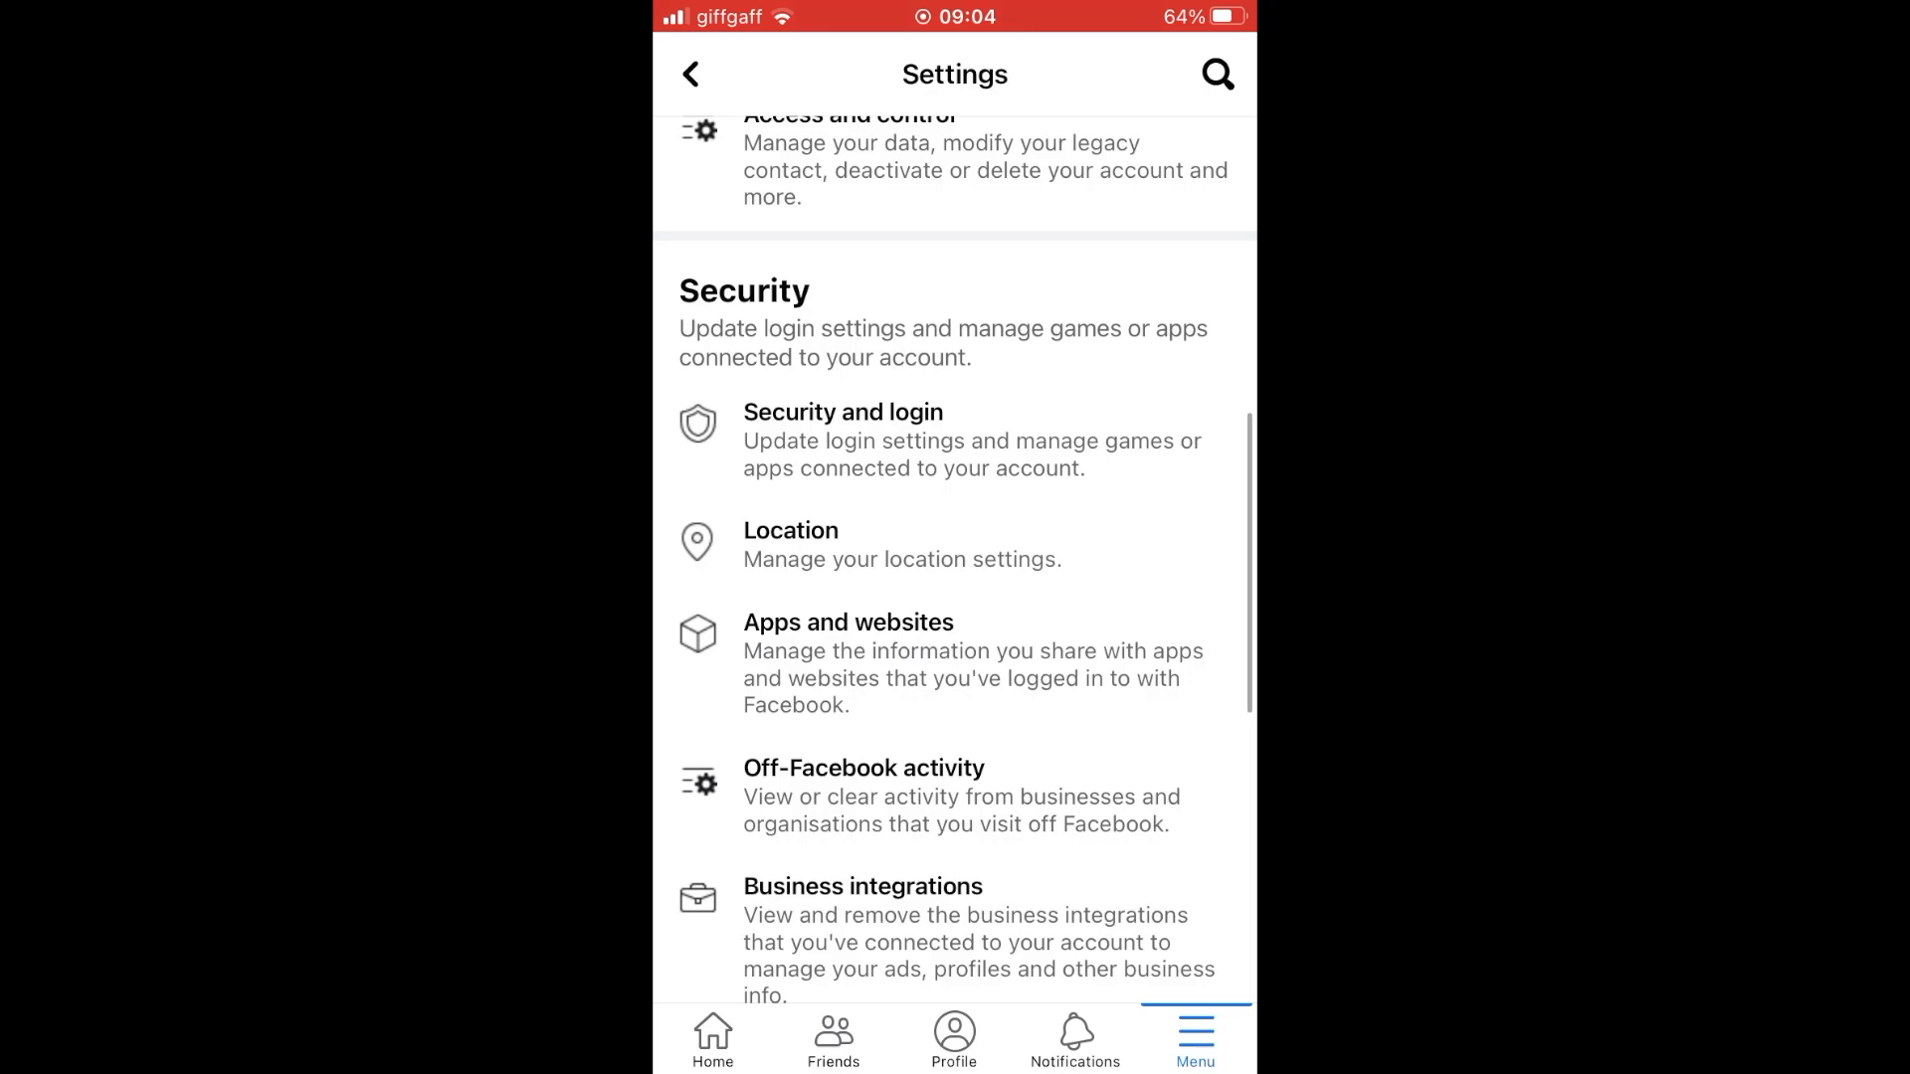
{"action": "left_click", "coordinate": [841, 439]}
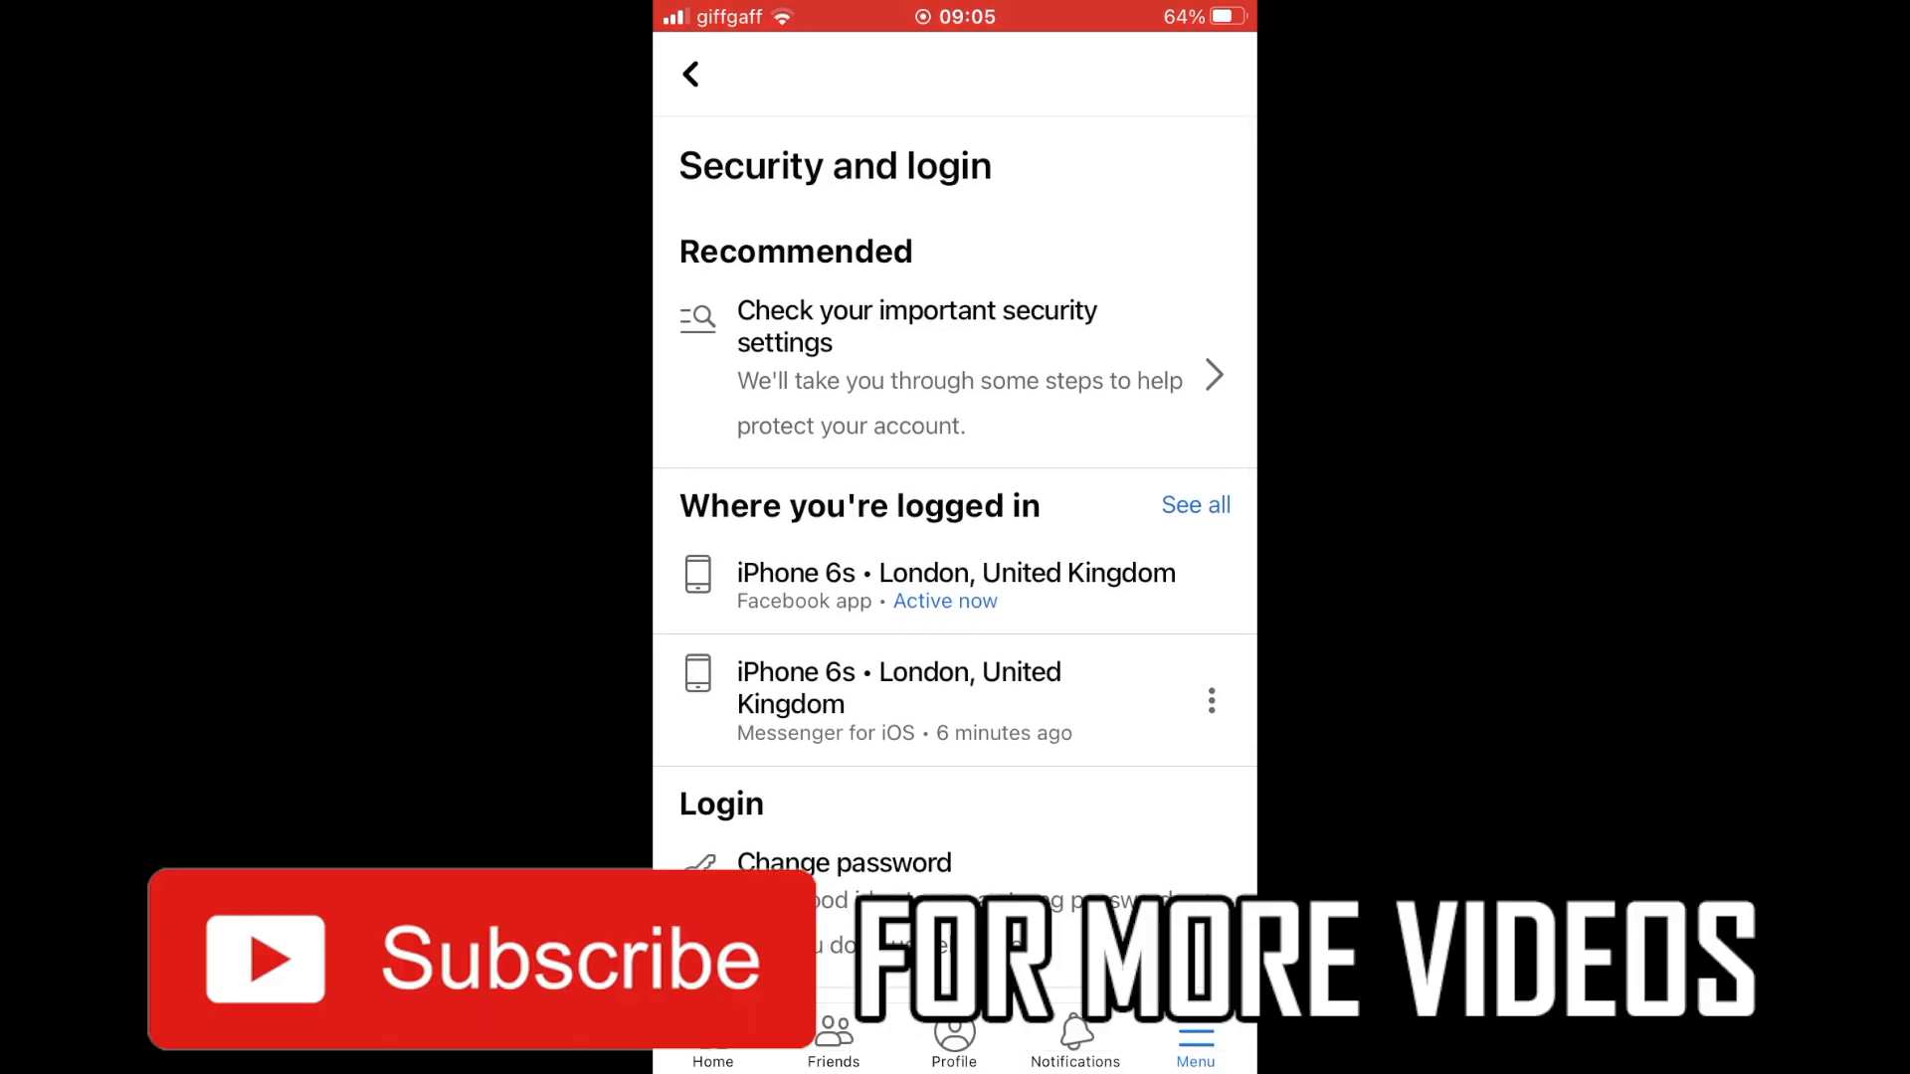
{"action": "left_click", "coordinate": [1195, 503]}
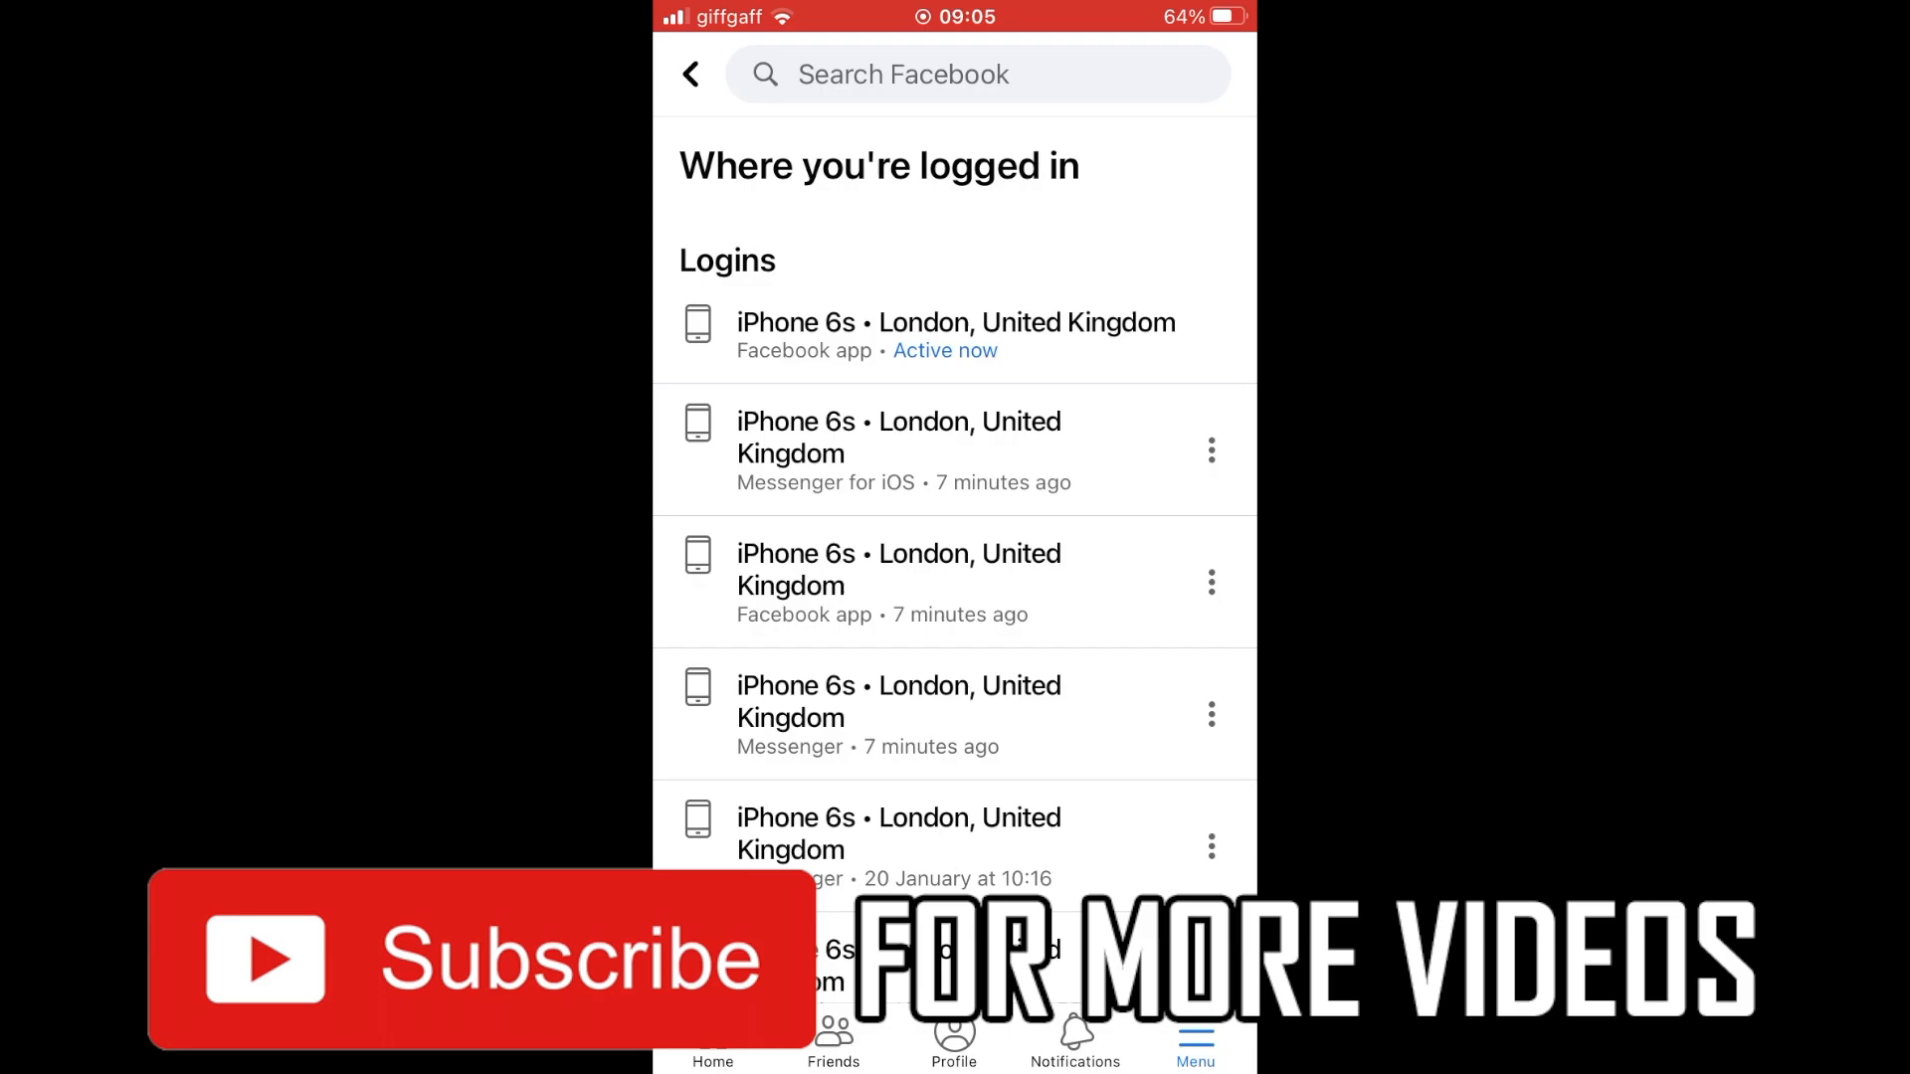